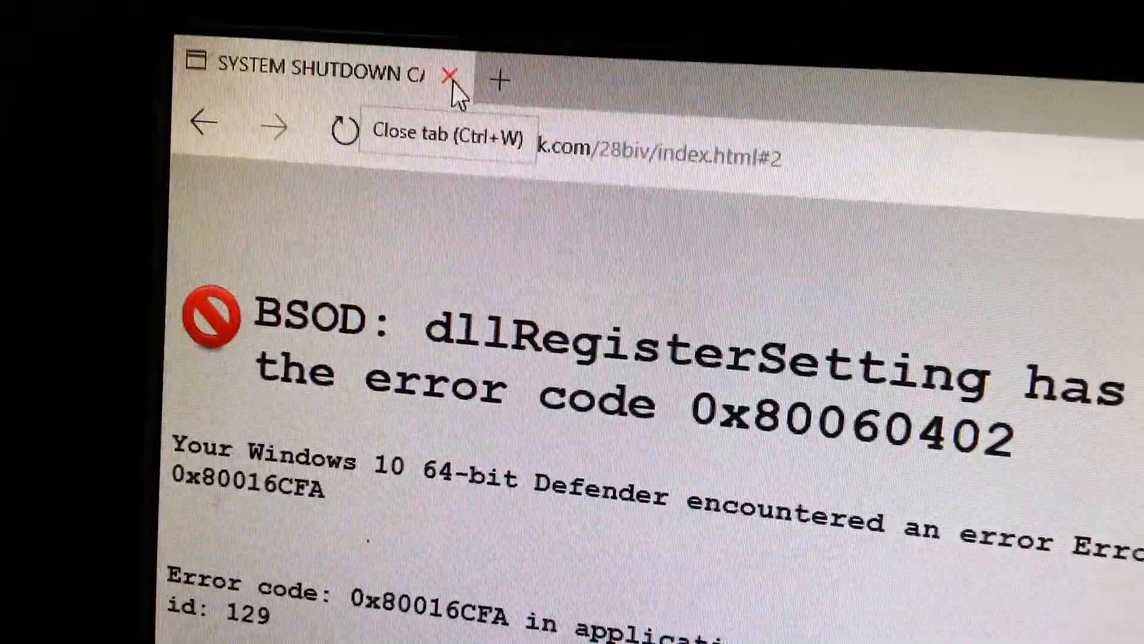
# Close the fake 'SYSTEM SHUTDOWN' BSOD scam tab, leaving the Windows desktop showing
pyautogui.click(447, 75)
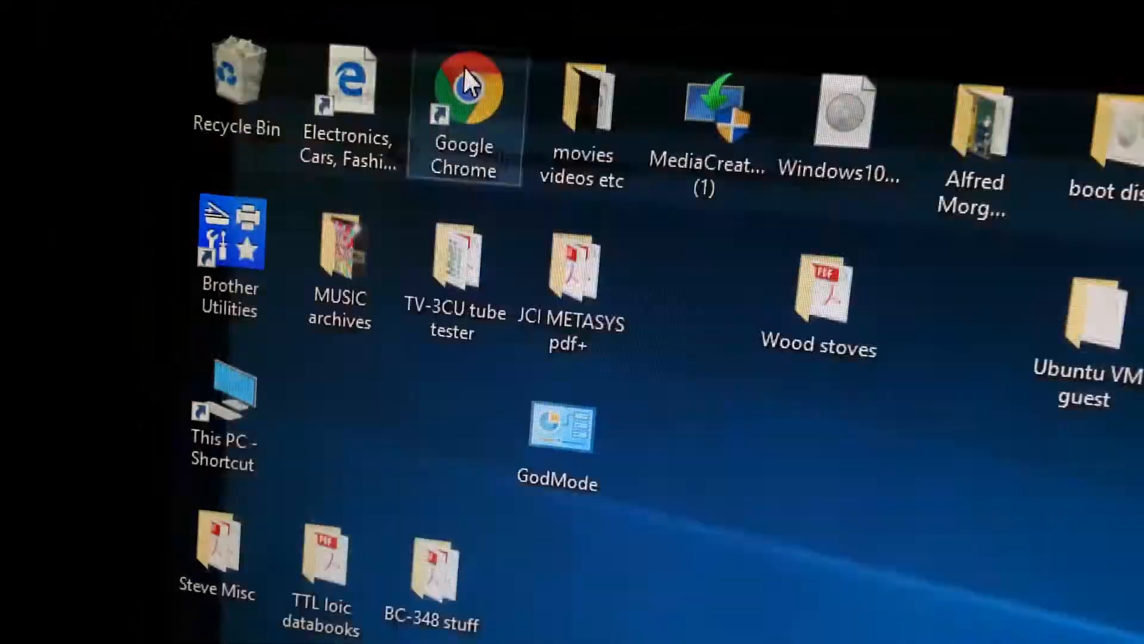